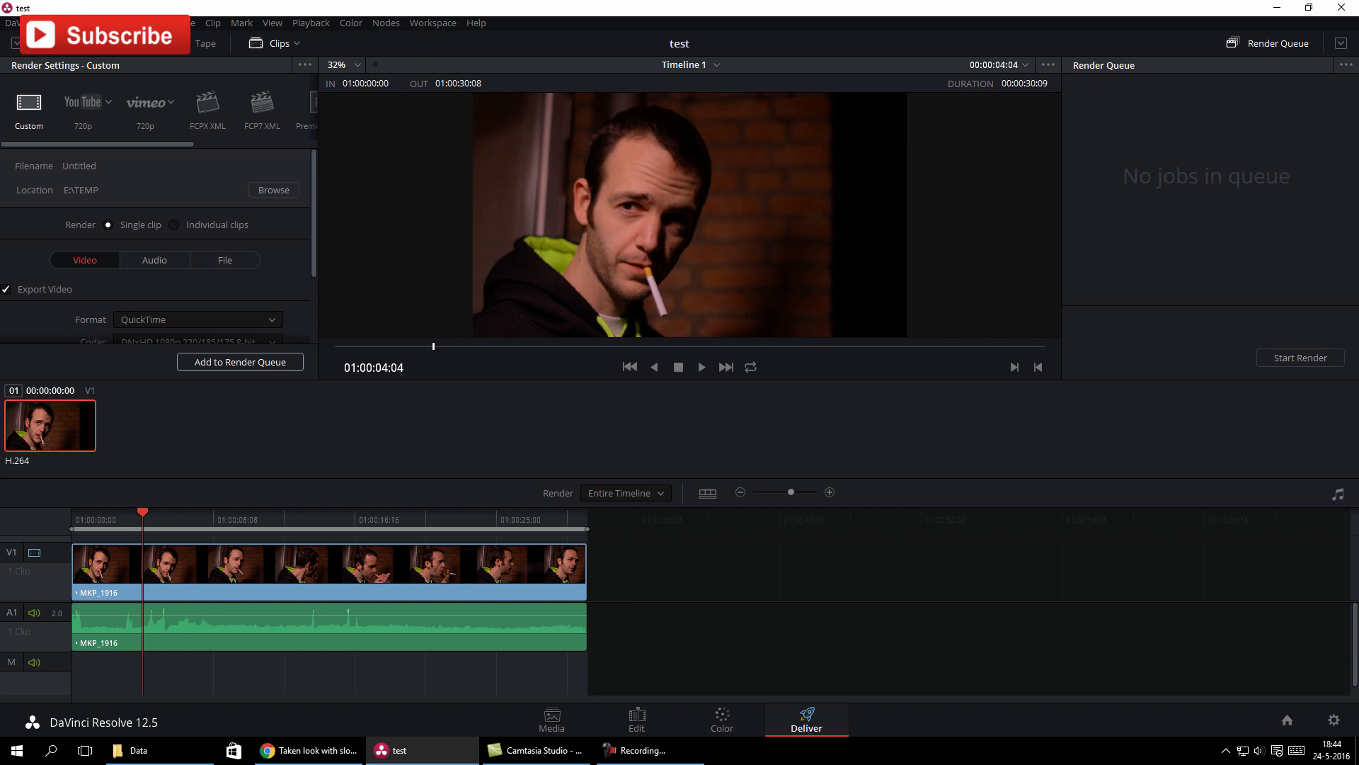
Queue Timeline 1 to render to E:\TEMP, start it, and dismiss the write-permission failure.
click(239, 363)
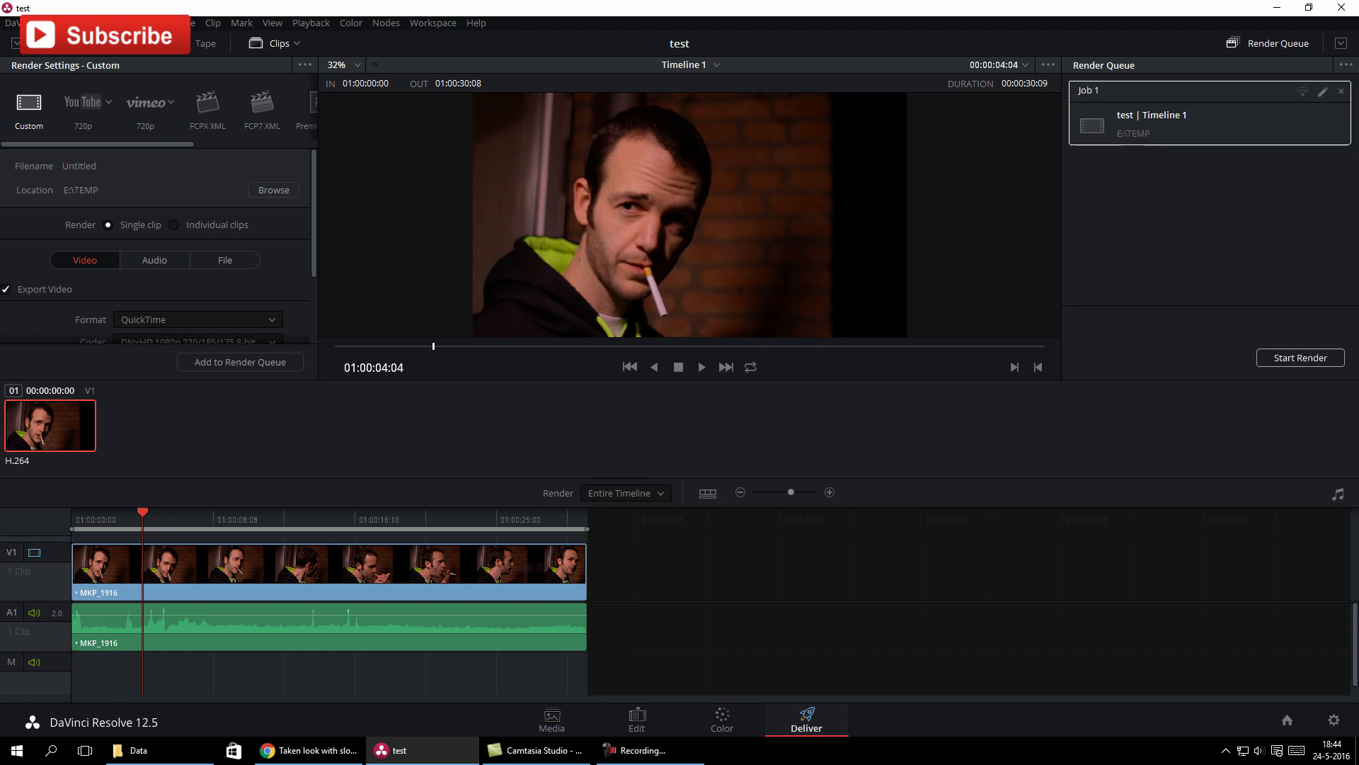
click(1300, 356)
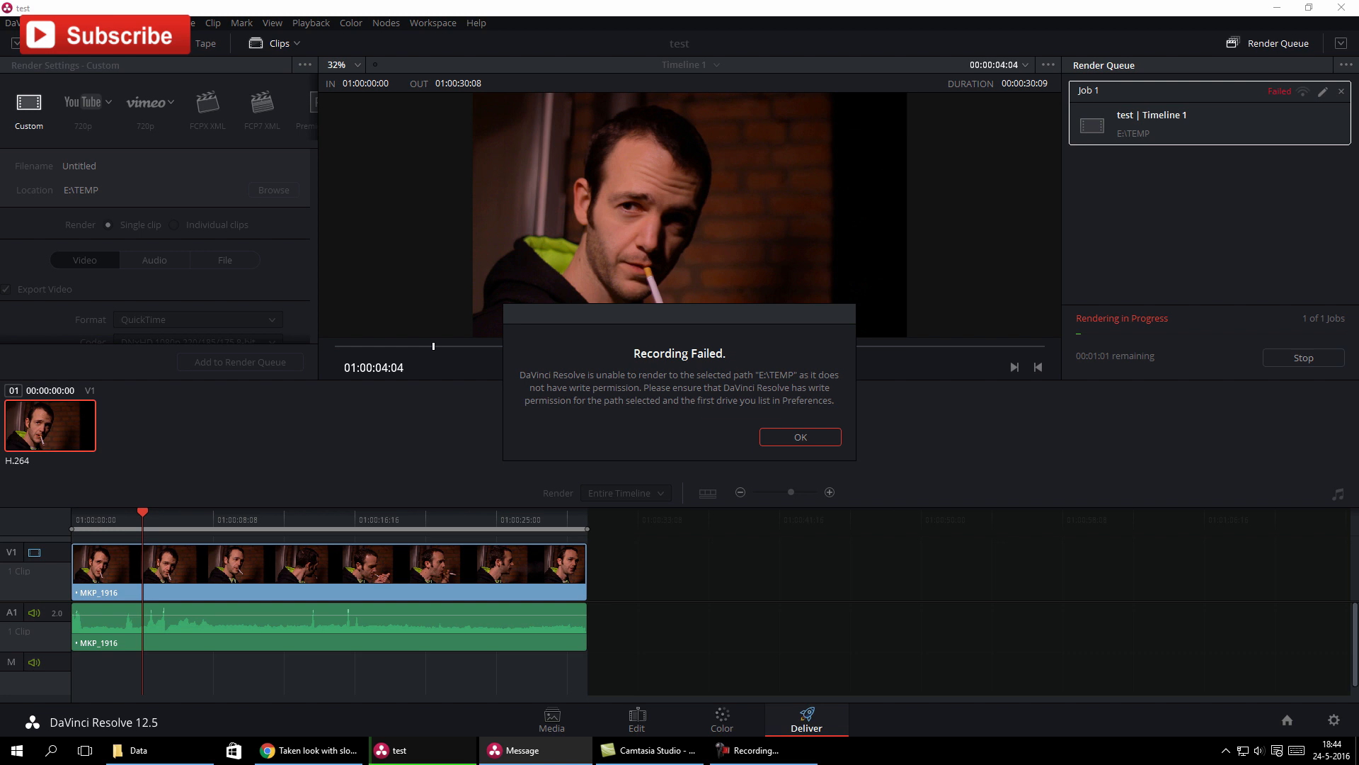
click(800, 436)
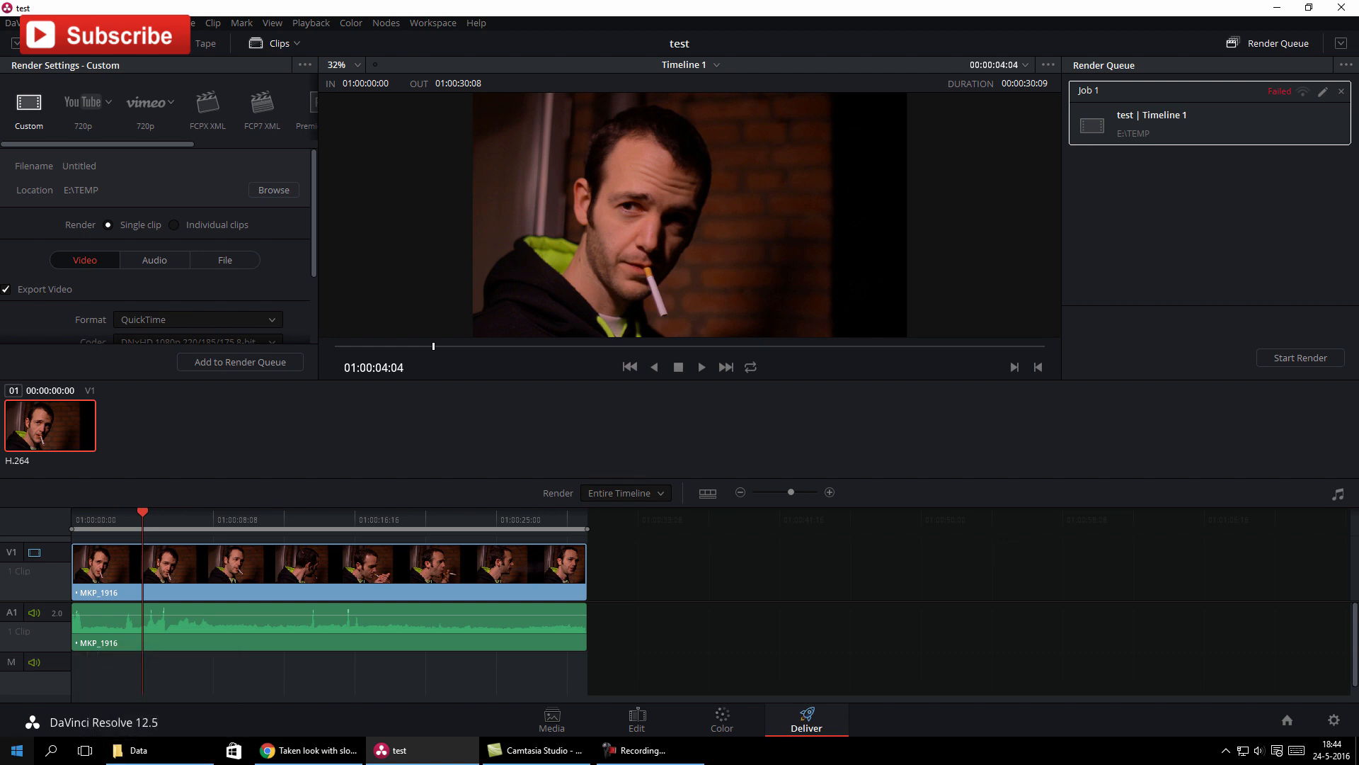
right_click(20, 750)
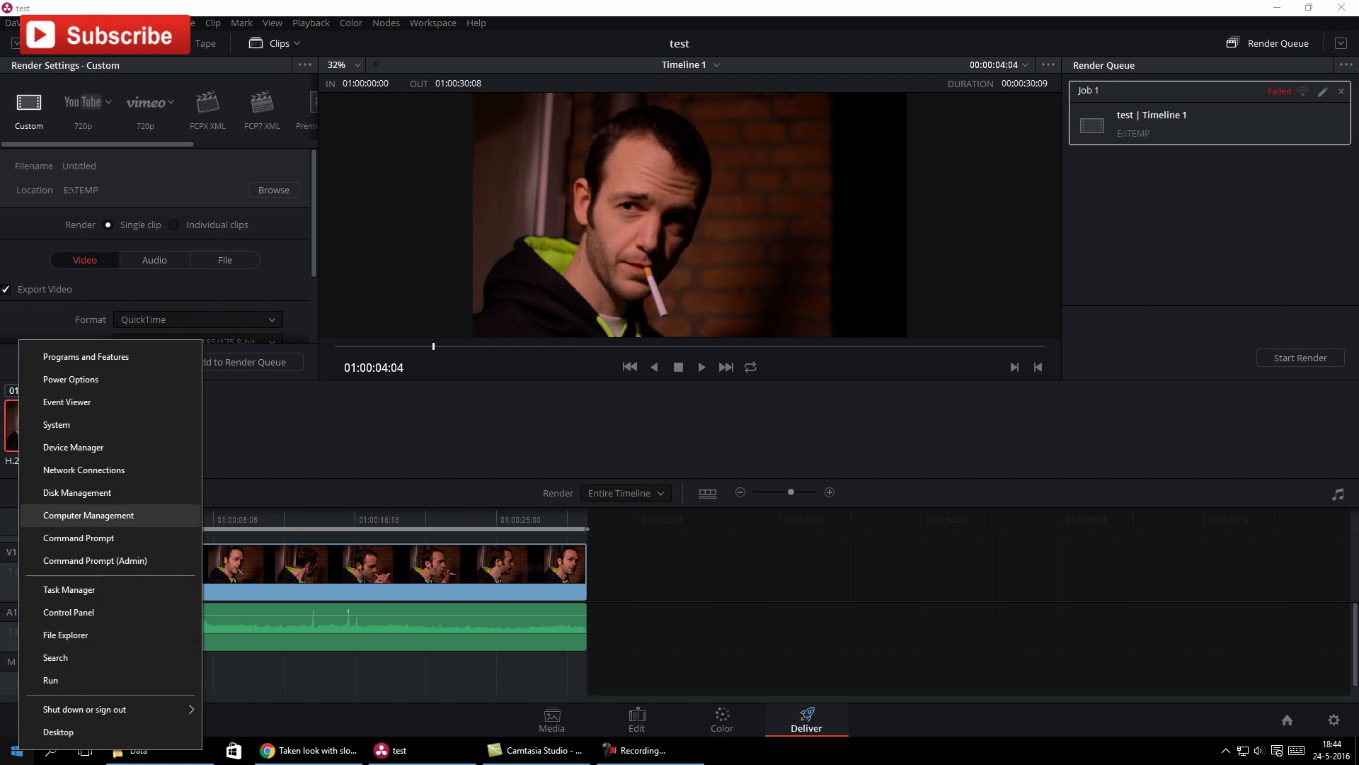
click(76, 493)
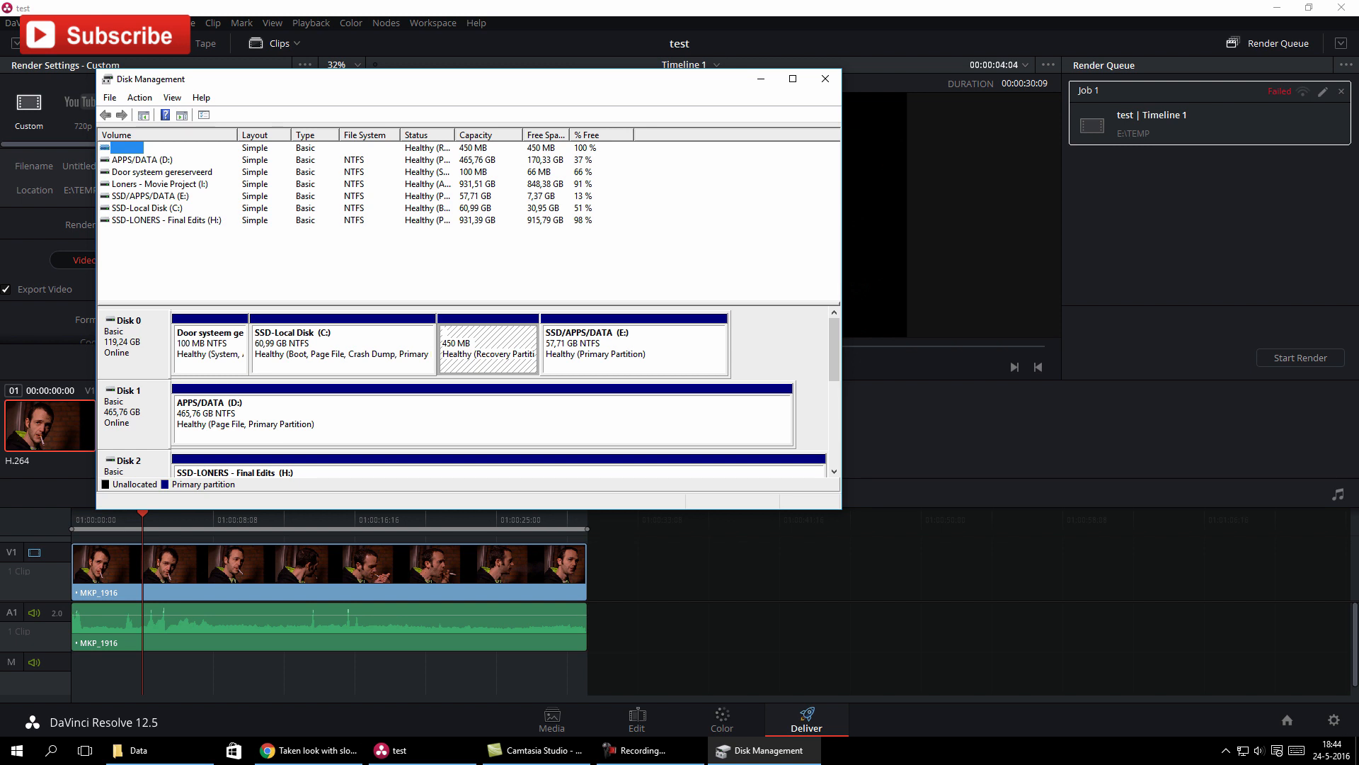
click(149, 196)
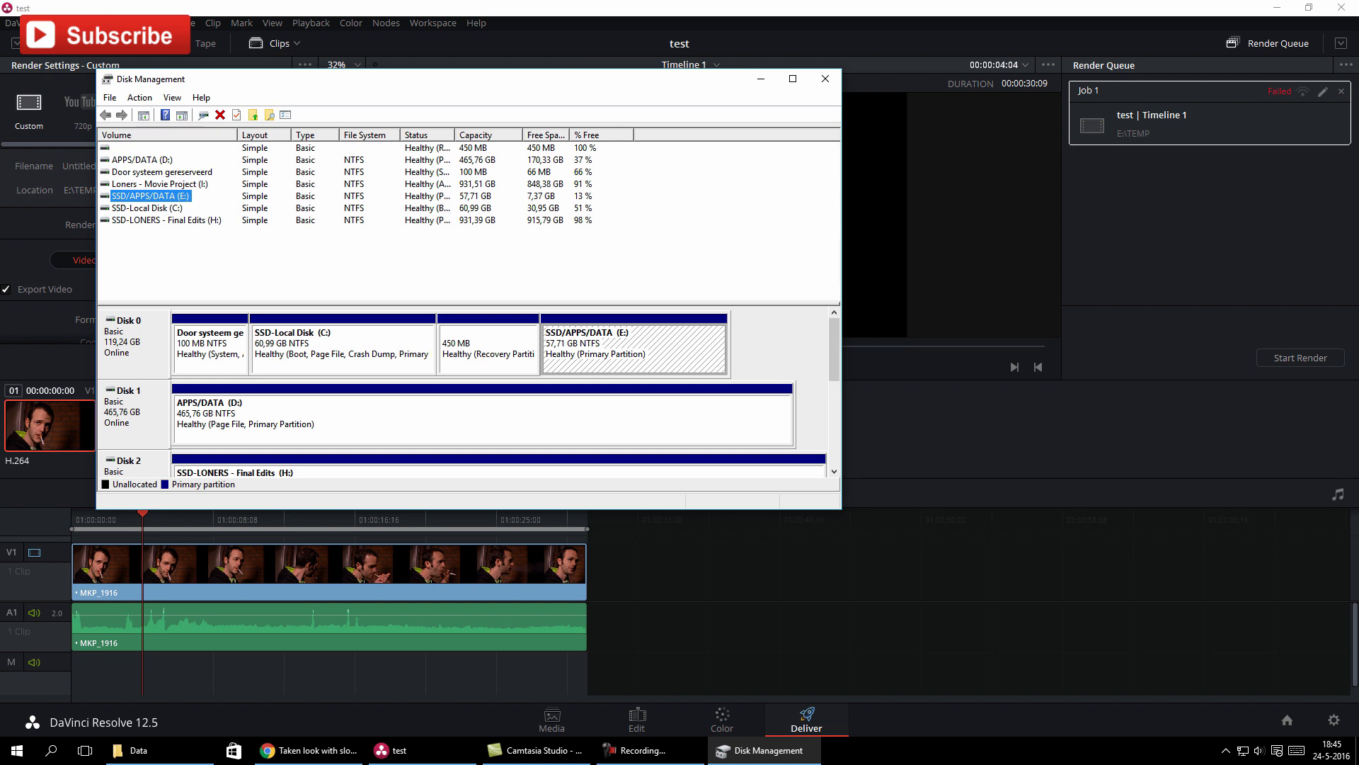
click(150, 206)
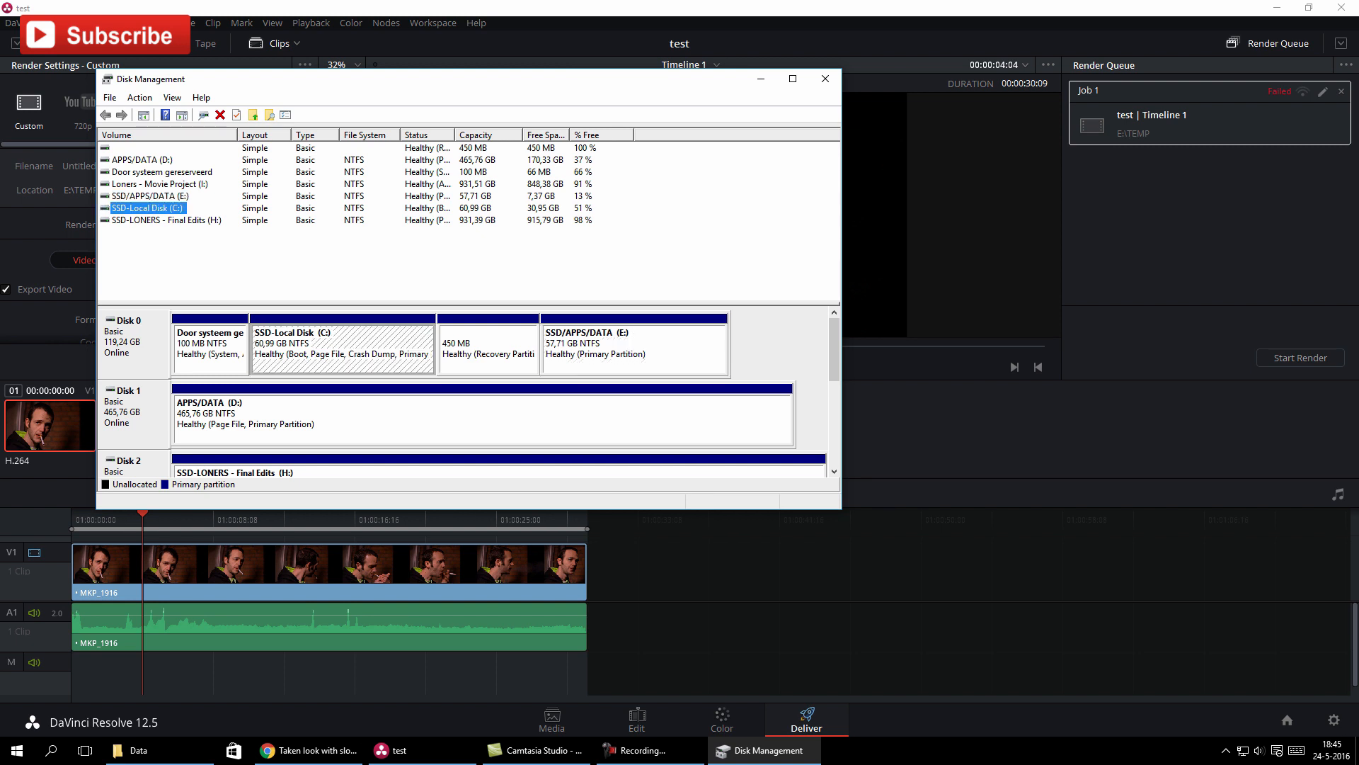
click(164, 220)
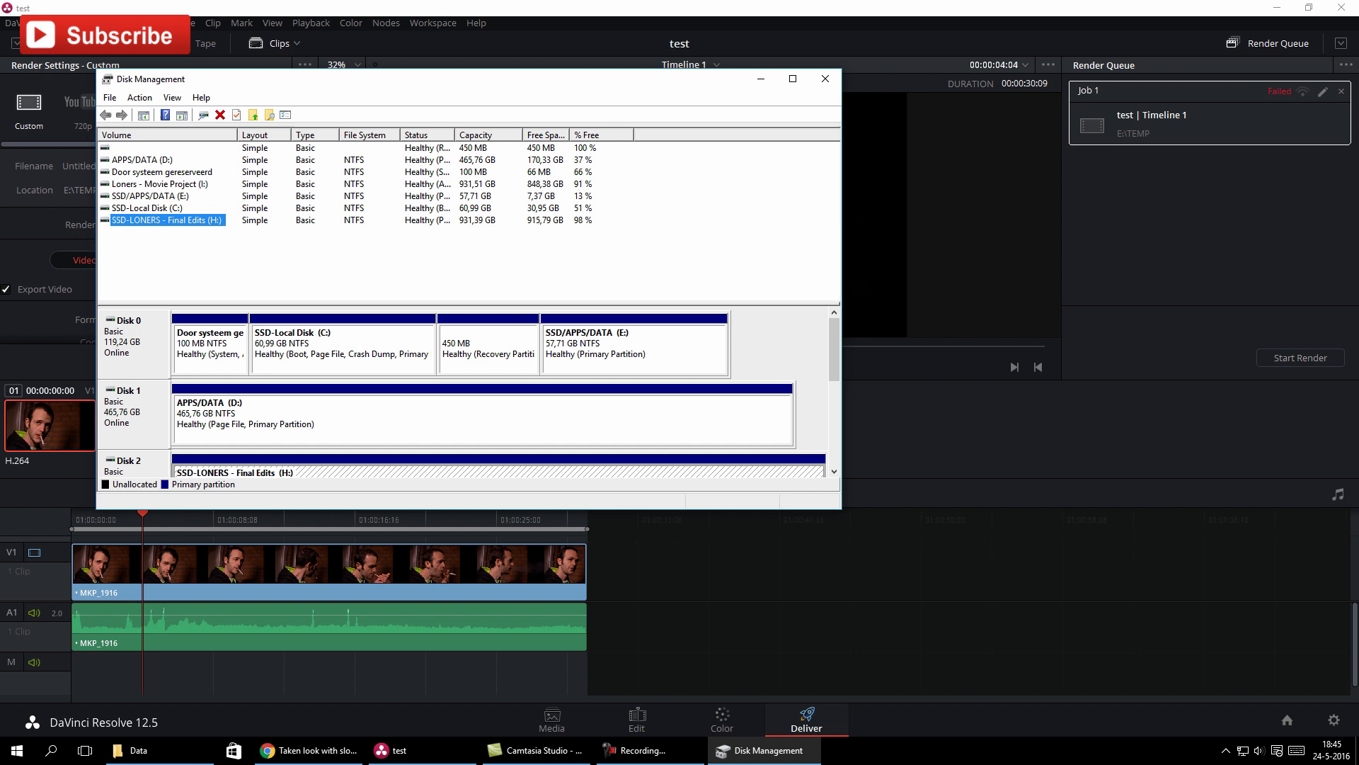
click(824, 79)
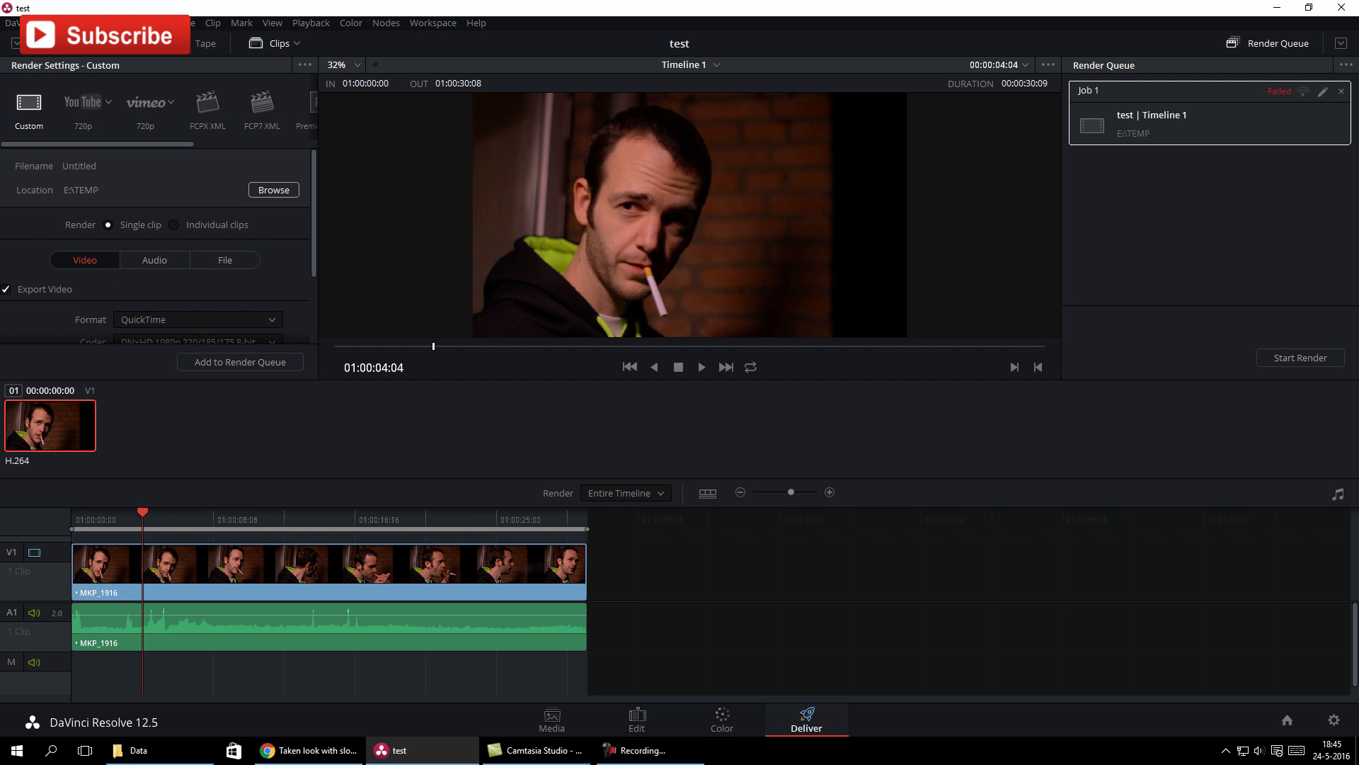
Browse the File Destination and choose the TEMP folder on drive H: as the output location.
click(273, 190)
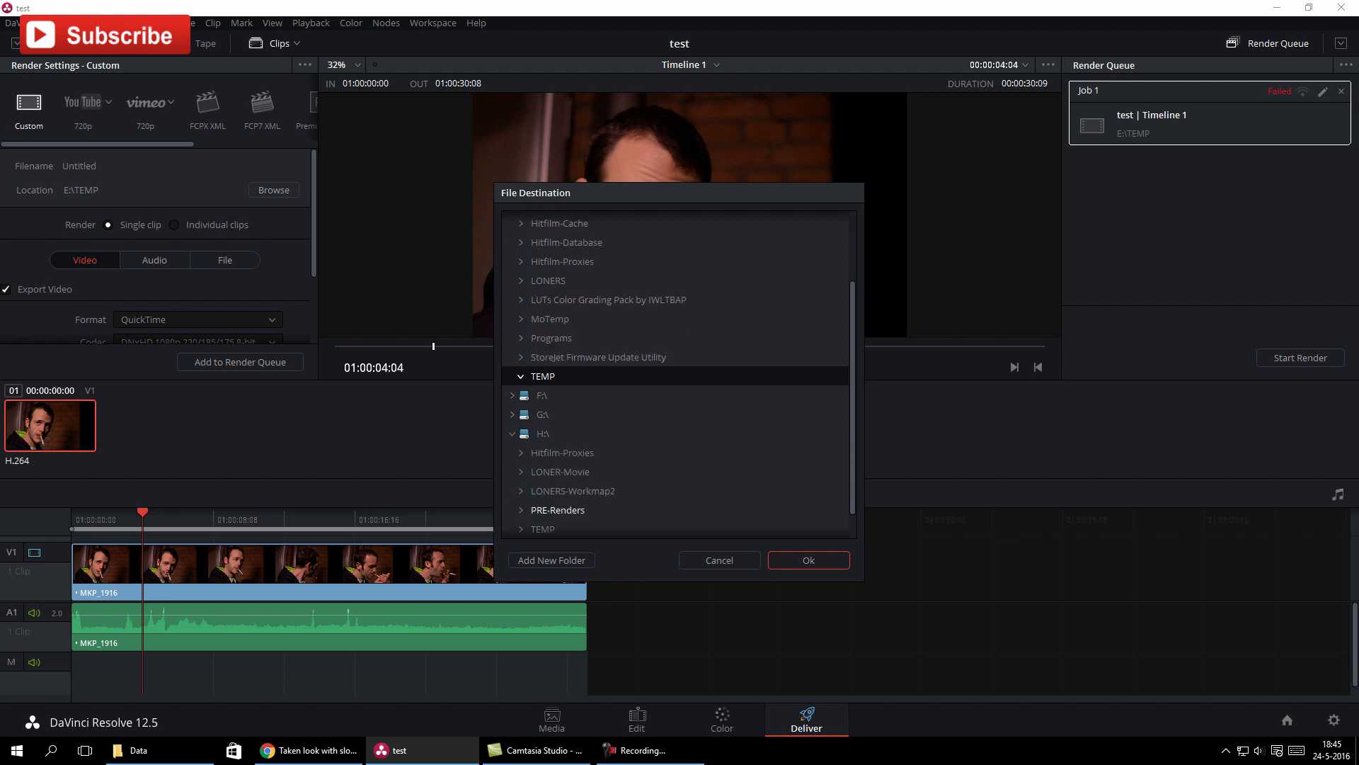
click(542, 521)
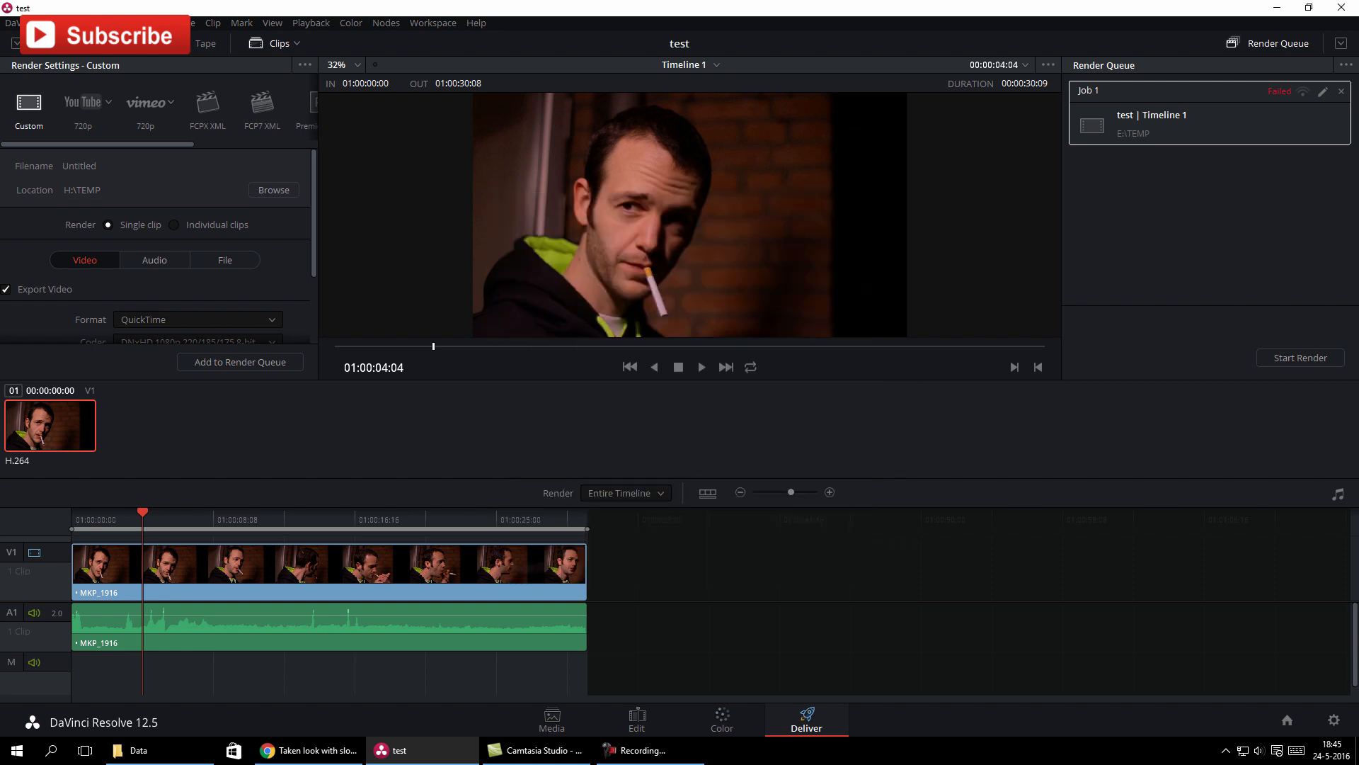
Queue a second job to H:\TEMP, start rendering, and confirm overwriting the existing output.
click(240, 362)
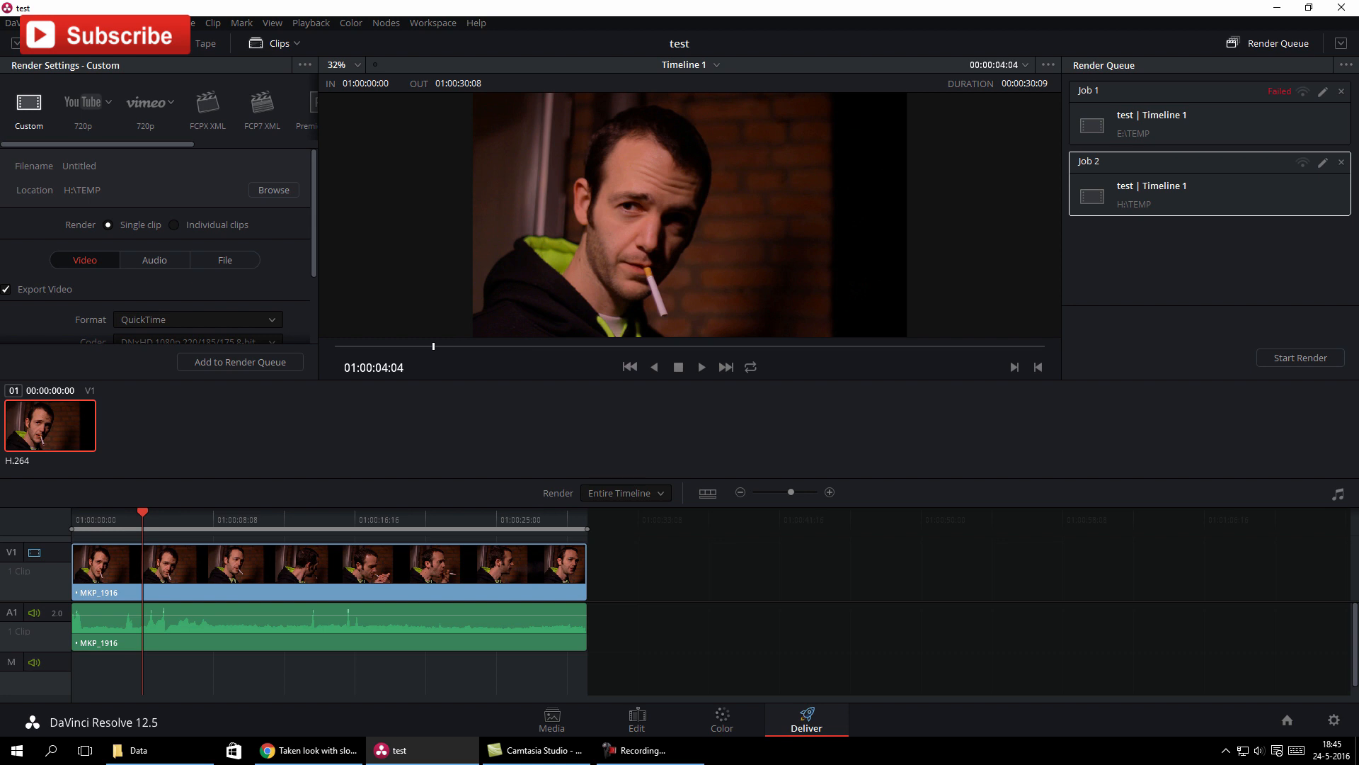
click(1300, 357)
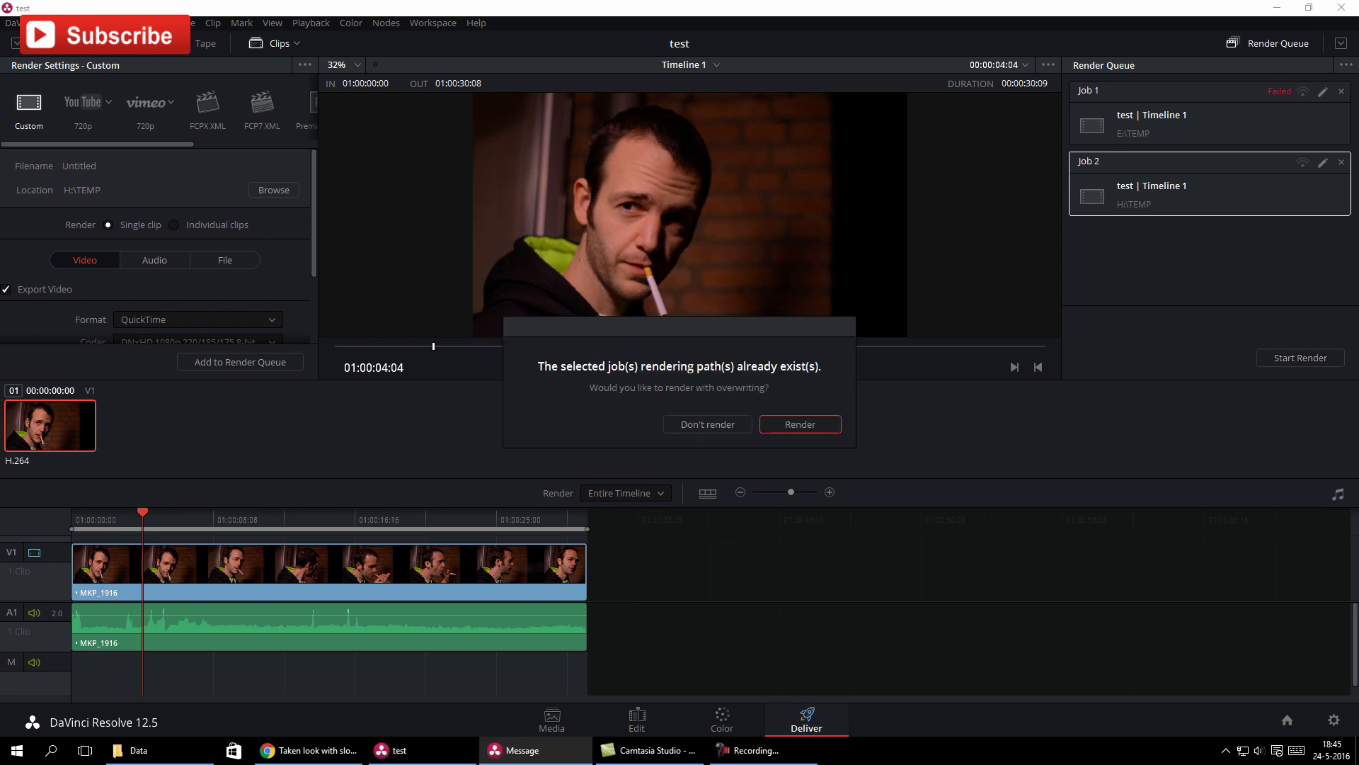
click(800, 425)
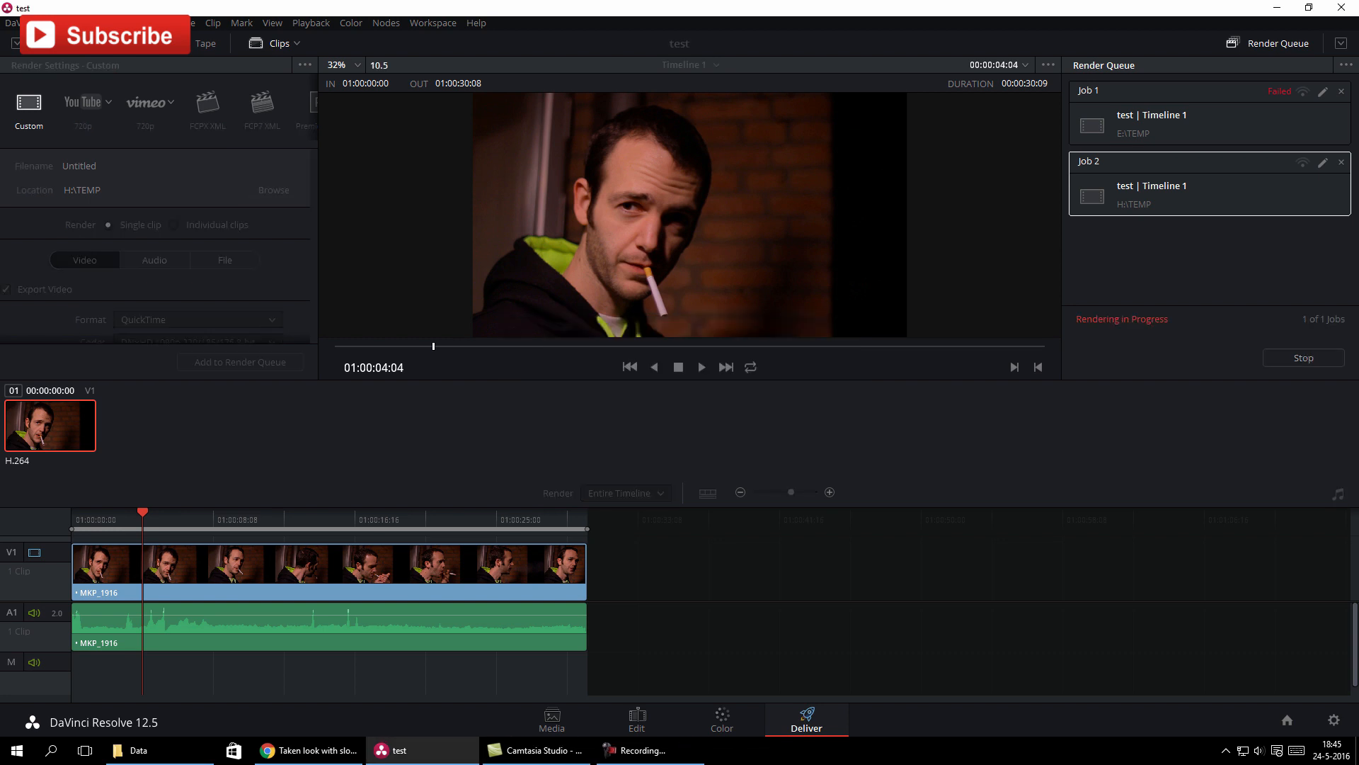